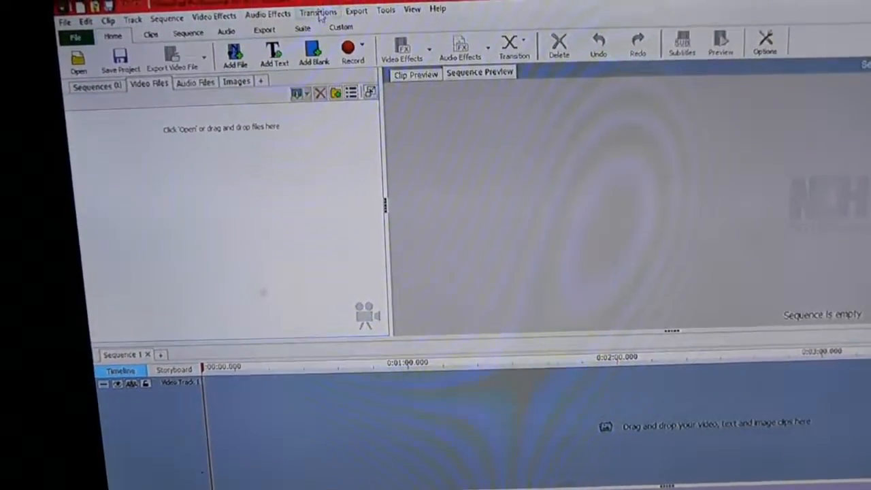
# Try Record > Narrate on the empty sequence and dismiss the 'Sequence is Empty' warning
pyautogui.click(349, 51)
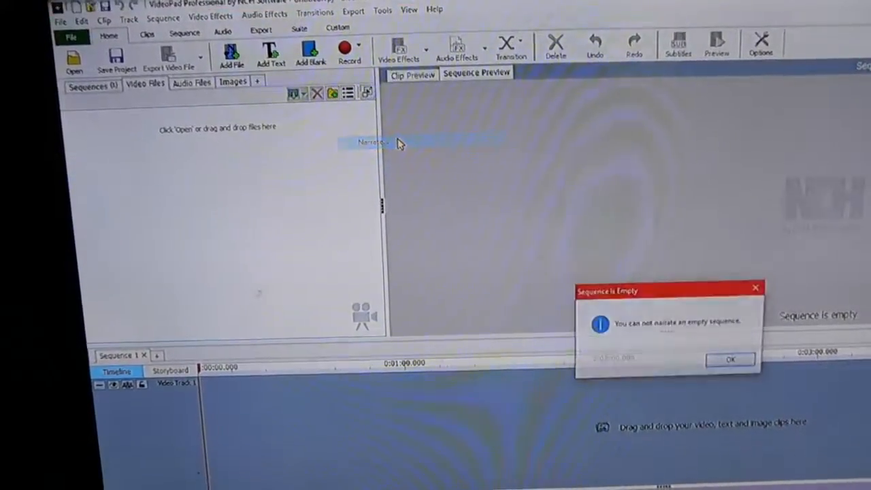
pyautogui.click(730, 360)
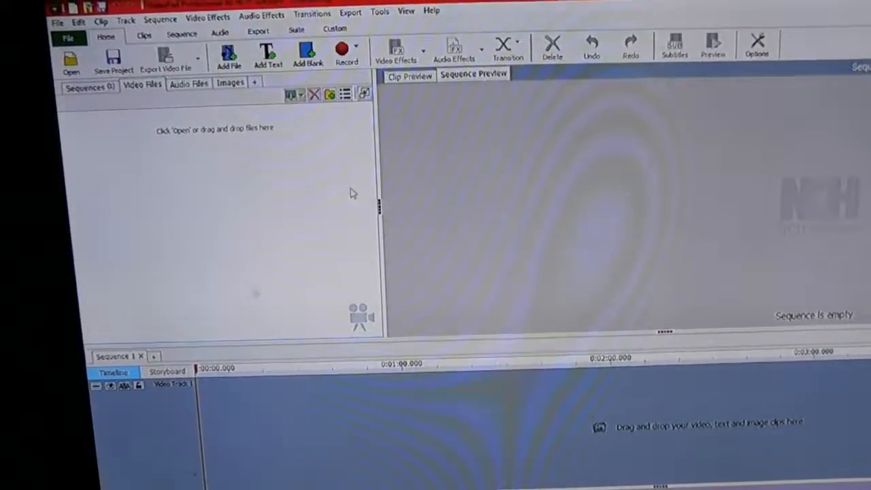
pyautogui.moveTo(306, 54)
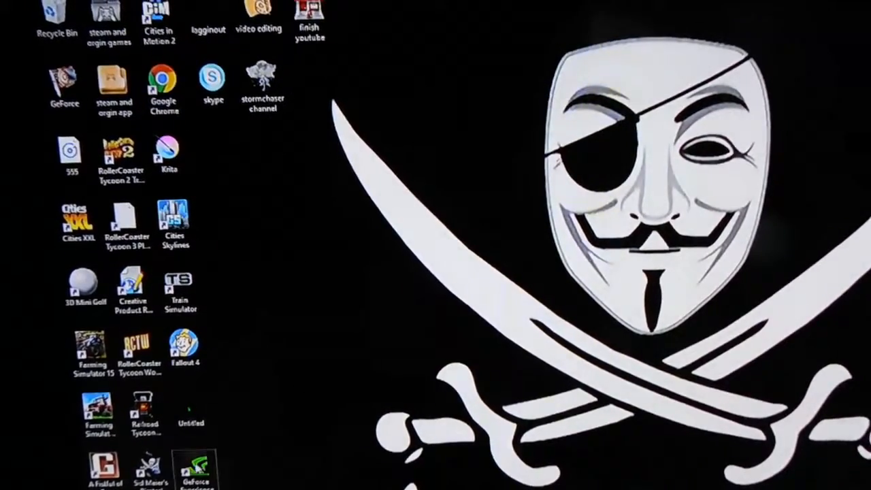
# Open a desktop folder in File Explorer from its icon
pyautogui.doubleClick(197, 470)
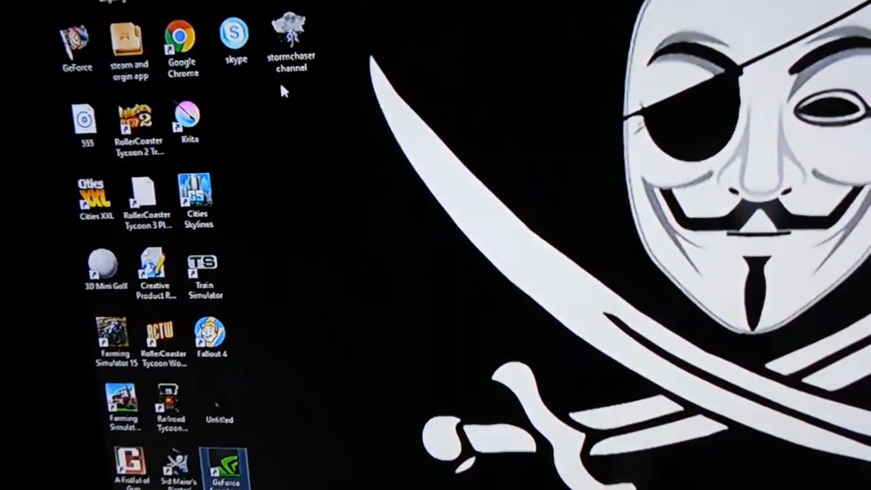
pyautogui.moveTo(292, 41)
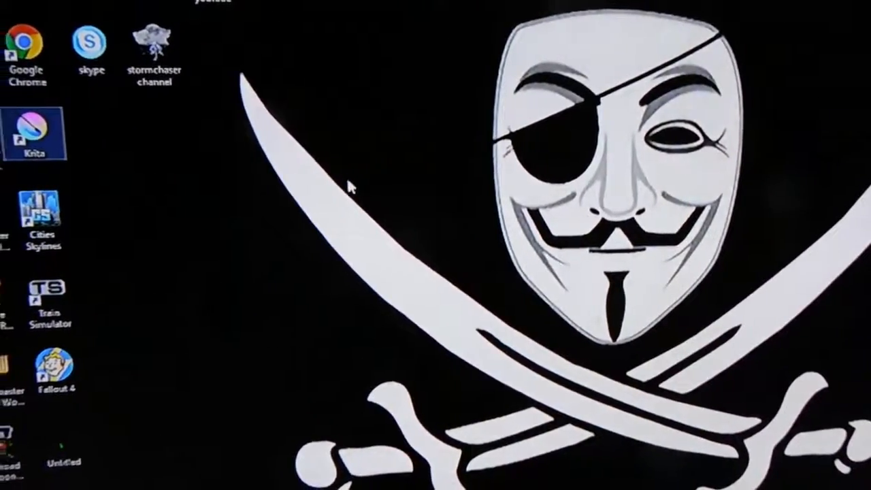
# Launch Krita from its desktop shortcut so the splash screen appears
pyautogui.doubleClick(33, 124)
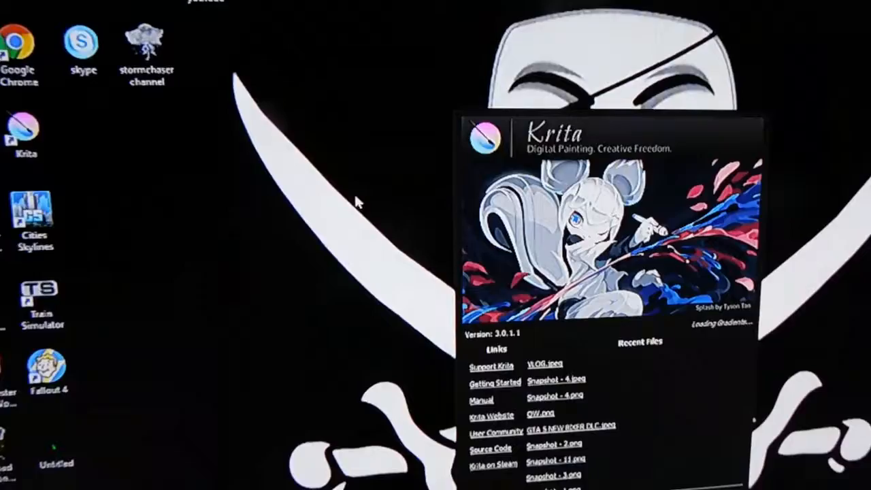